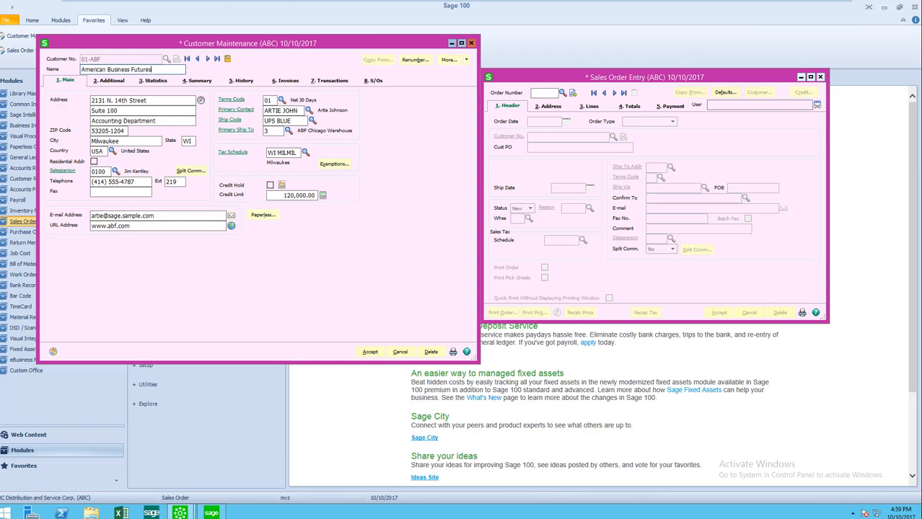
pyautogui.moveTo(369, 110)
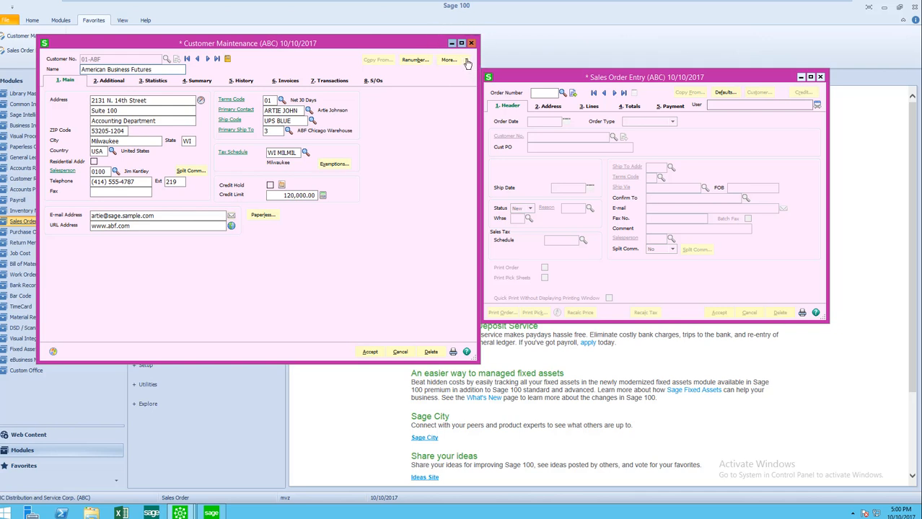
# Open Ship To Address maintenance from American Business Futures' More options list.
pyautogui.click(448, 59)
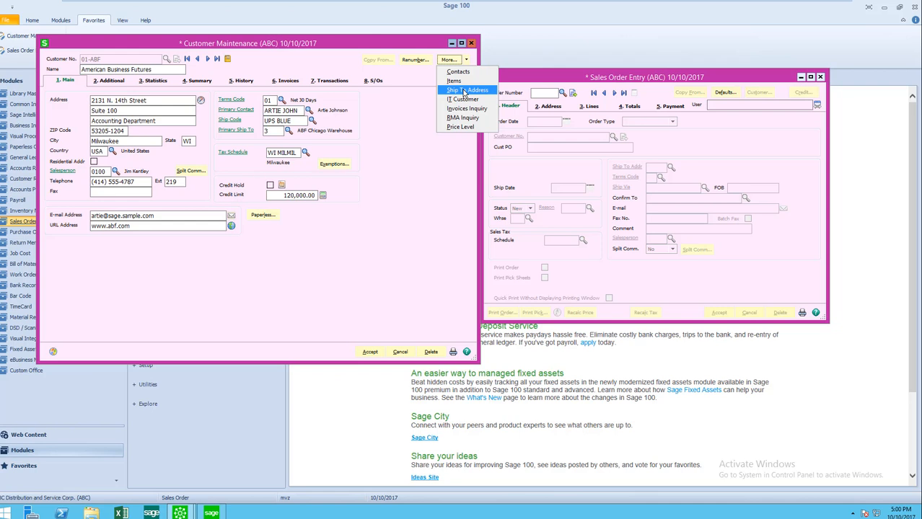
pyautogui.click(468, 89)
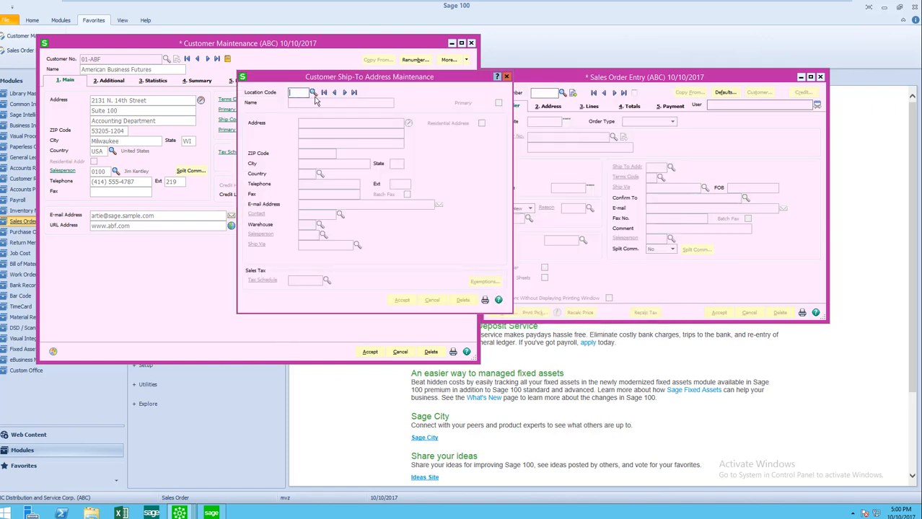
# Load ship-to location 1, Distribution Warehouse Milwaukee, and review contact, warehouse and tax defaults.
pyautogui.click(312, 93)
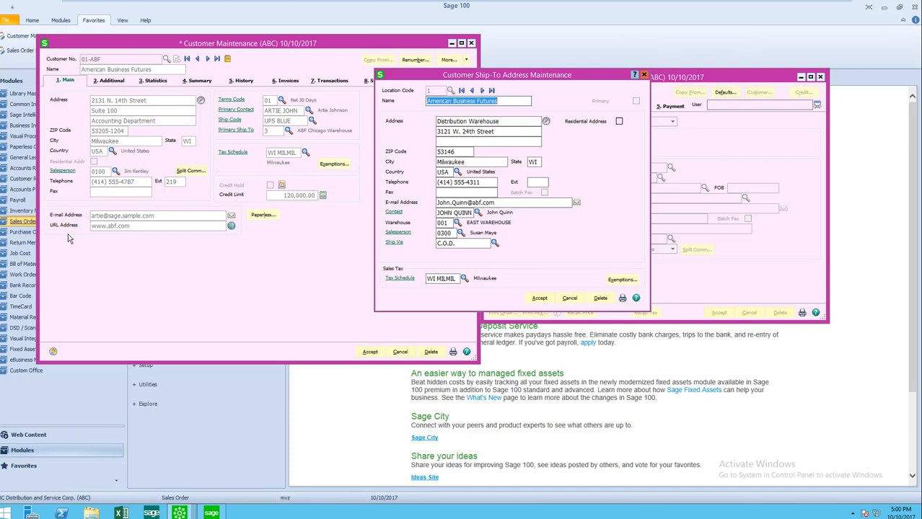
pyautogui.moveTo(204, 132)
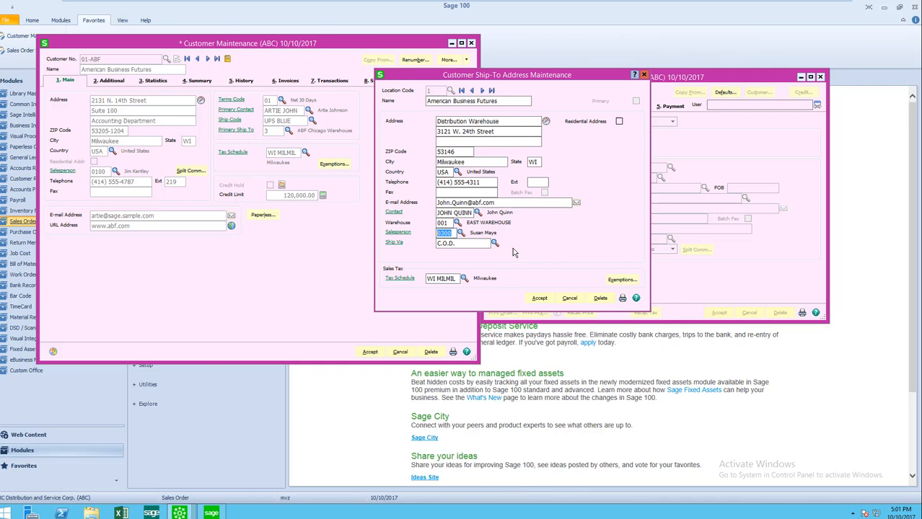
pyautogui.click(462, 243)
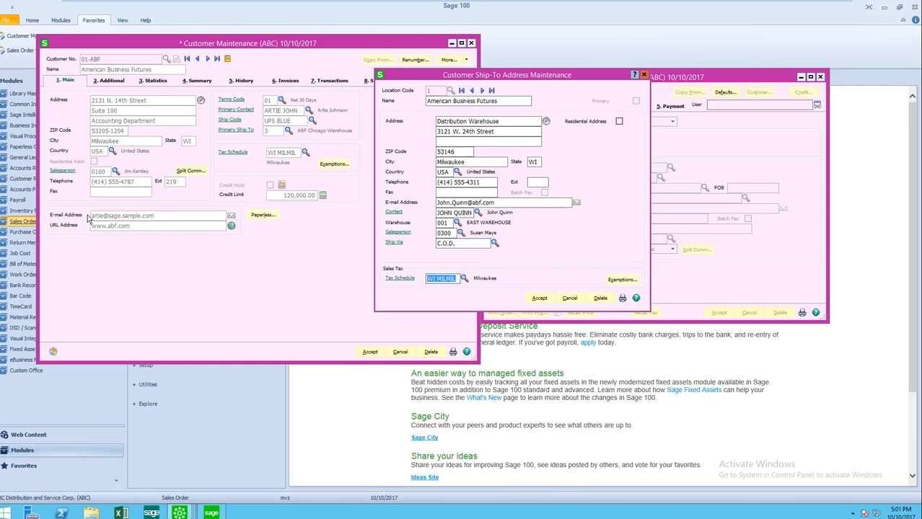
pyautogui.moveTo(279, 164)
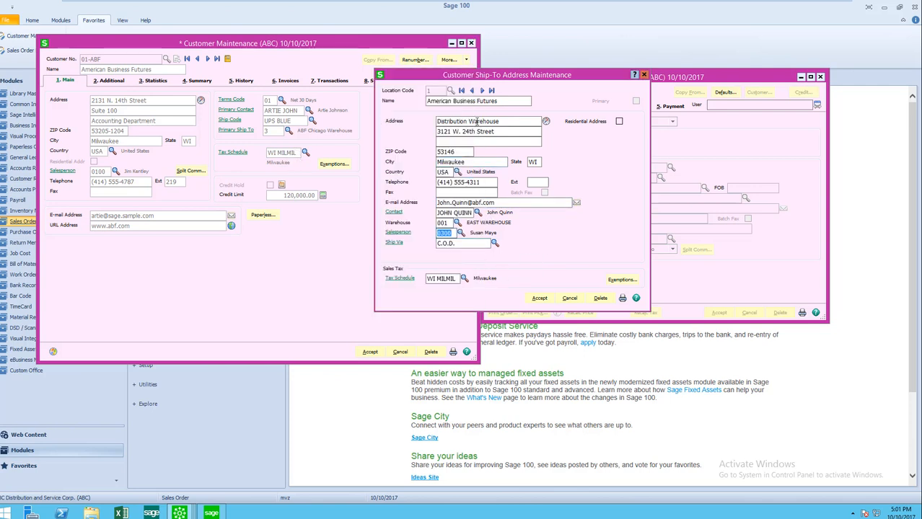
# Review locations 2 (Racine Warehouse) and 3 (ABF Chicago Warehouse), then accept.
pyautogui.click(484, 90)
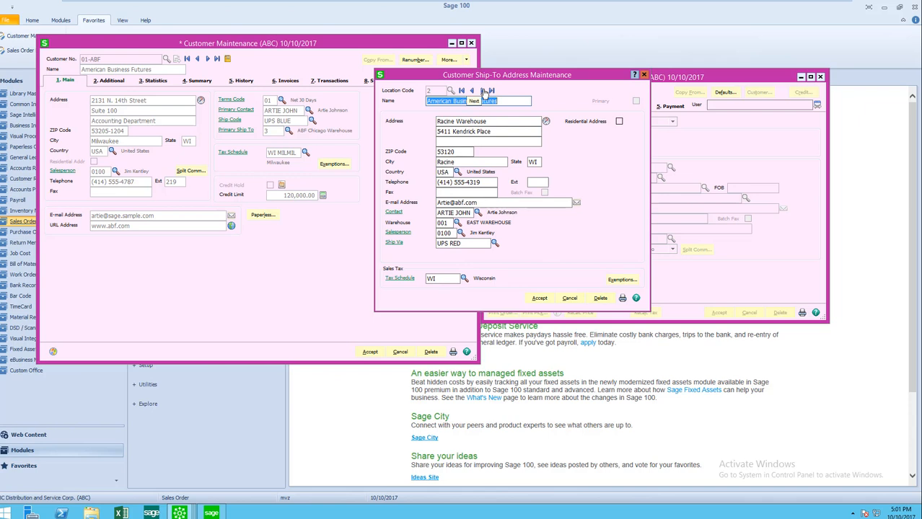
pyautogui.click(489, 90)
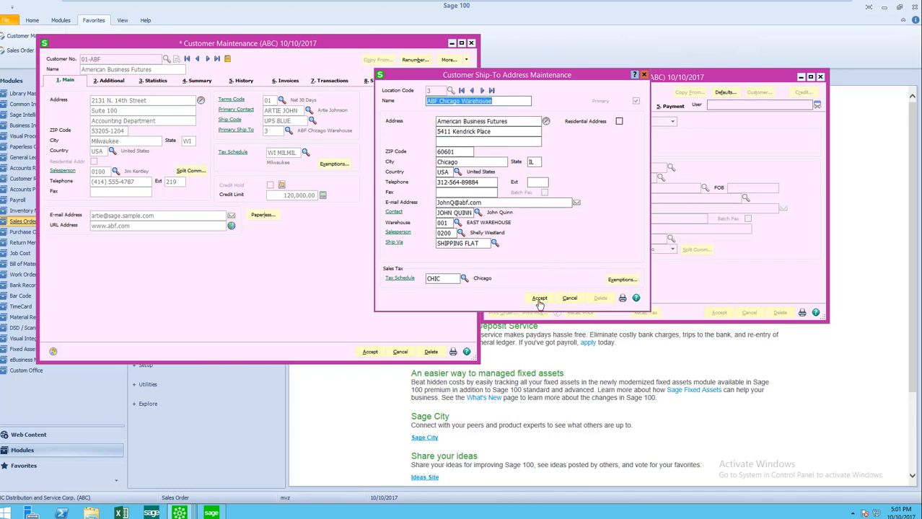
pyautogui.click(539, 298)
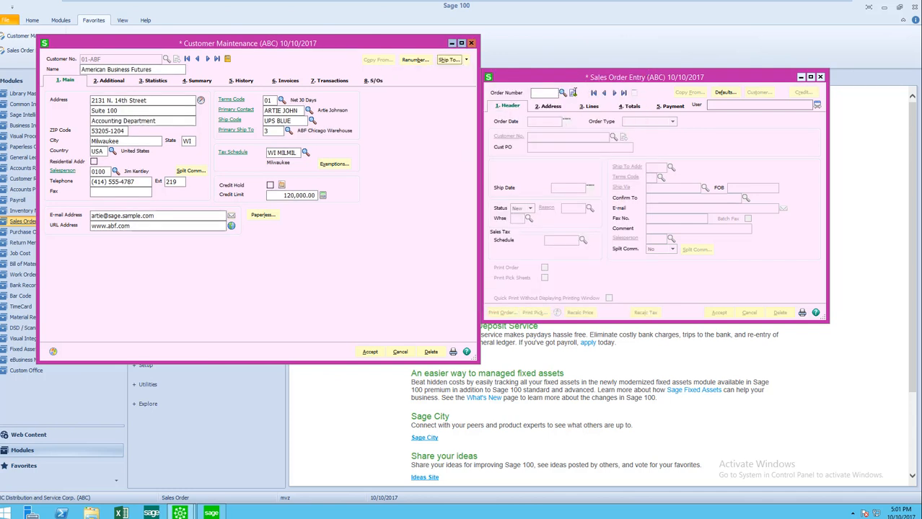
pyautogui.click(612, 136)
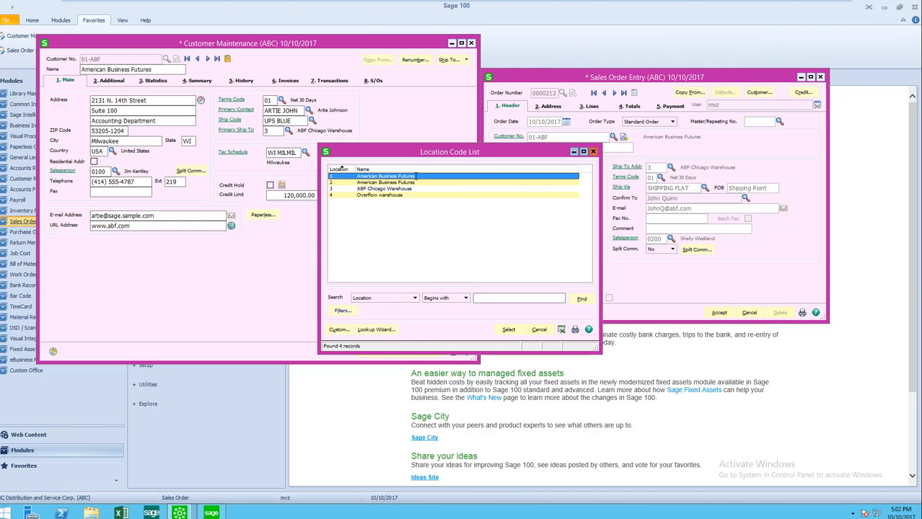
pyautogui.click(509, 329)
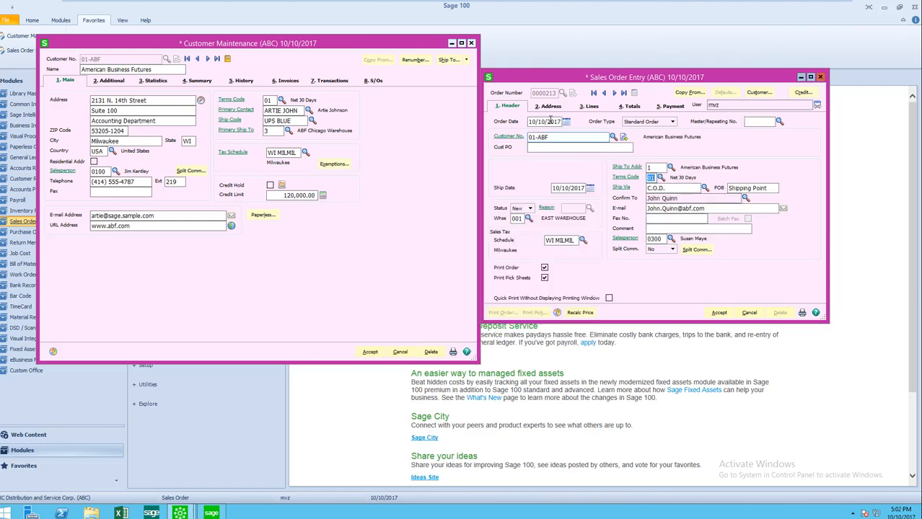
# Change Ship To to location 2, Racine Warehouse, check UPS RED and WI tax defaults, then close.
pyautogui.click(549, 106)
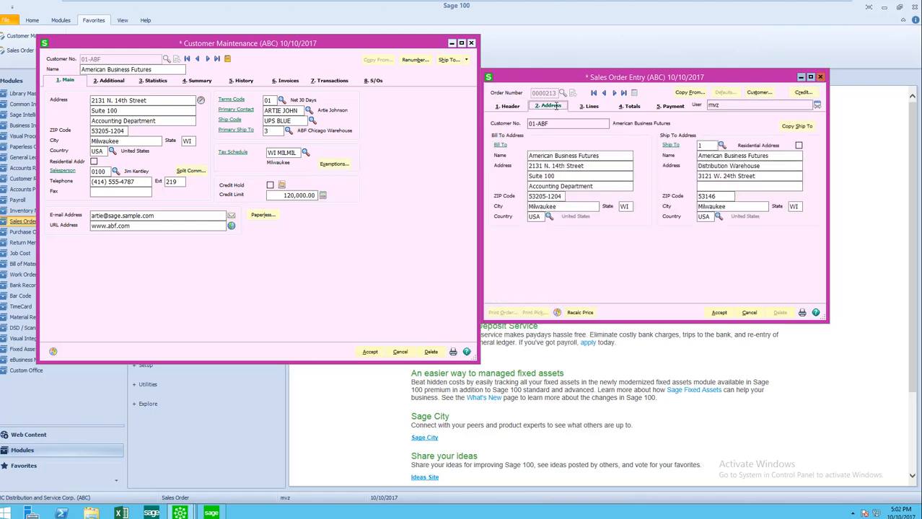
pyautogui.click(722, 145)
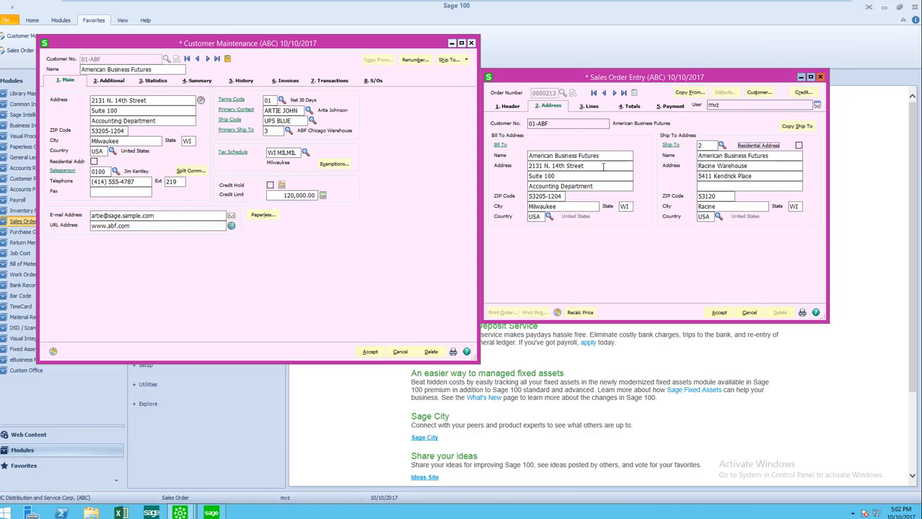
pyautogui.click(508, 106)
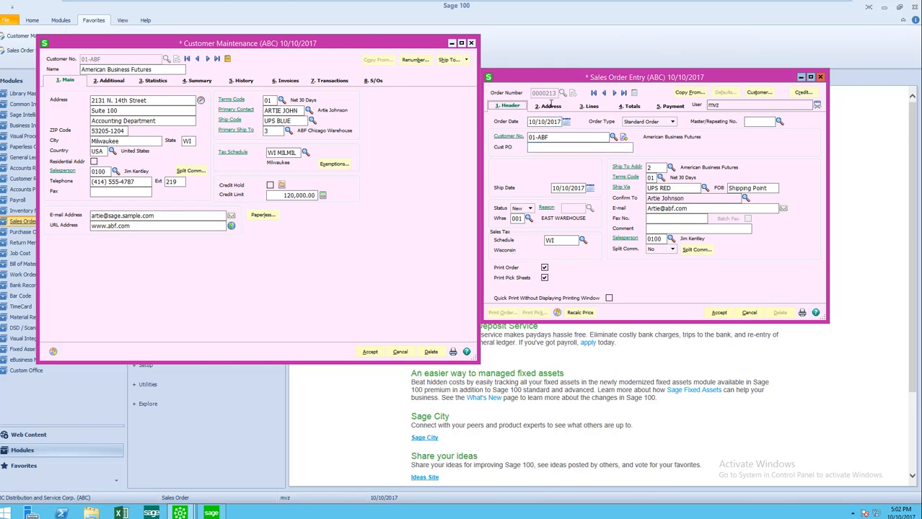
pyautogui.click(548, 106)
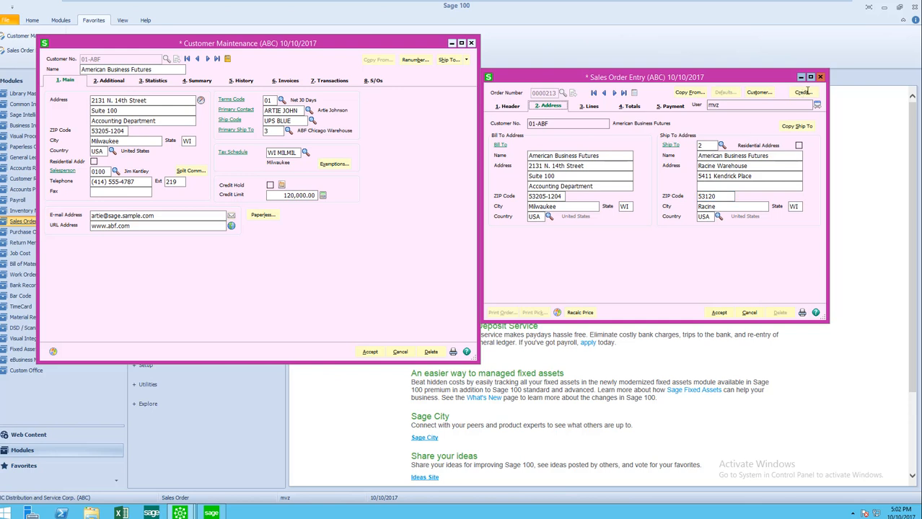
pyautogui.click(820, 76)
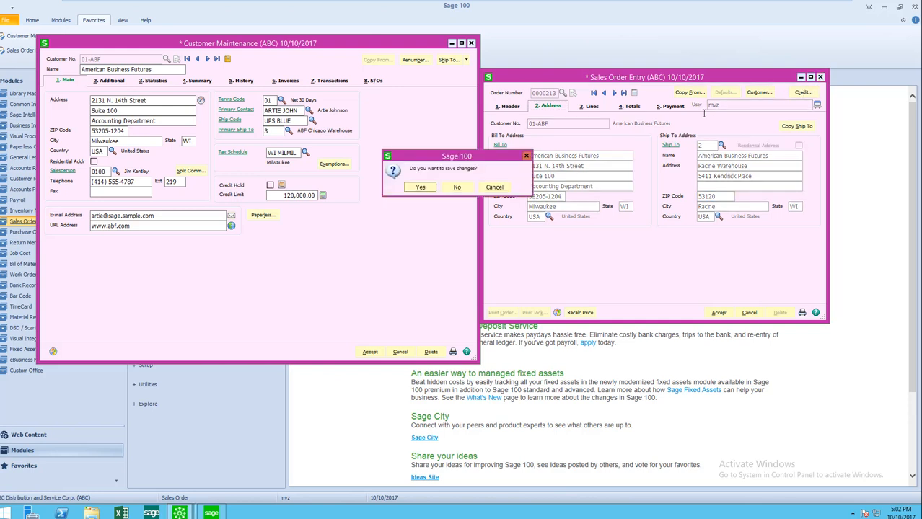
# Answer the save prompt for order 0000213 and open the customer's extra options list.
pyautogui.click(456, 187)
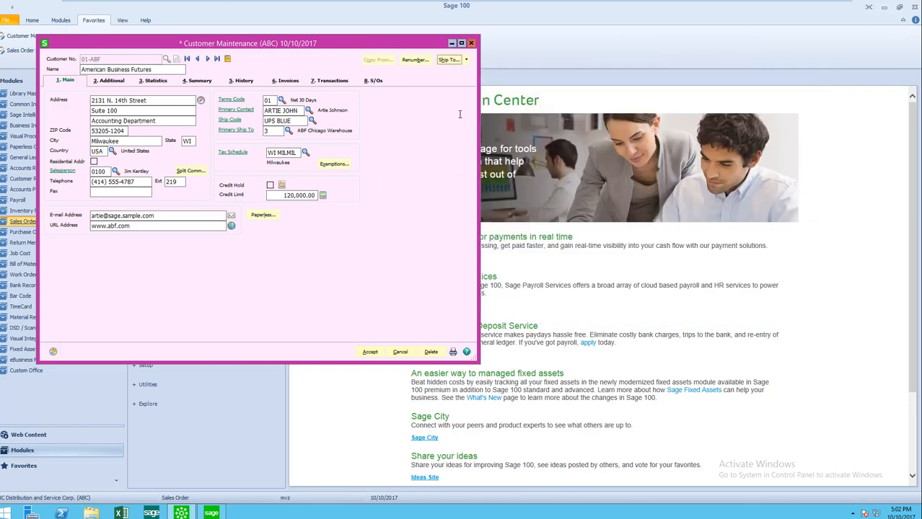
pyautogui.click(467, 59)
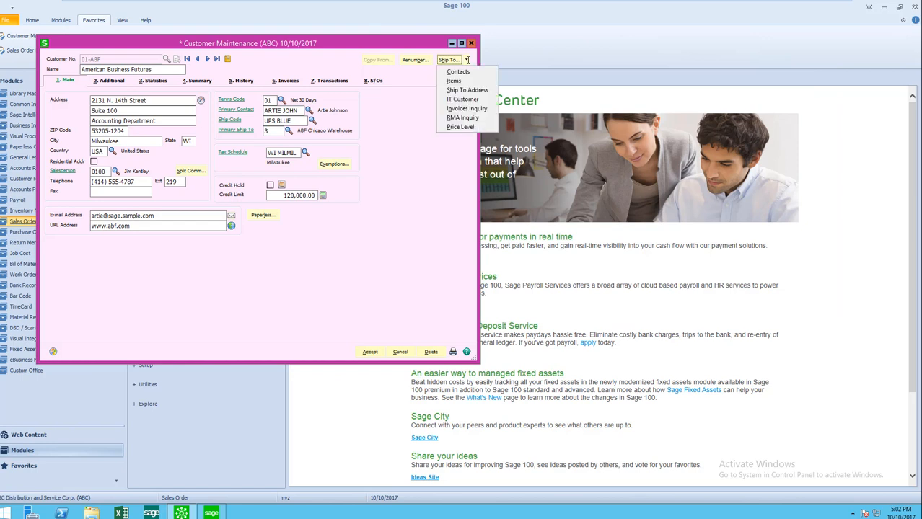
pyautogui.moveTo(458, 72)
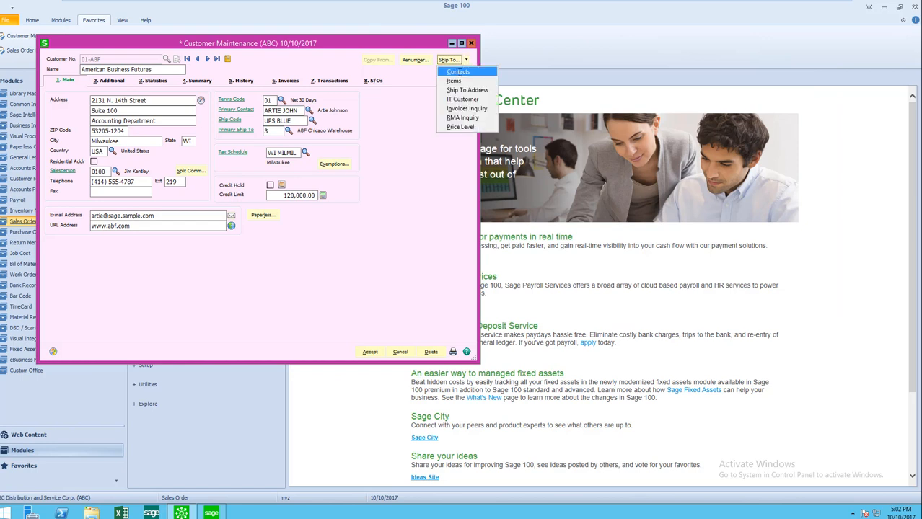